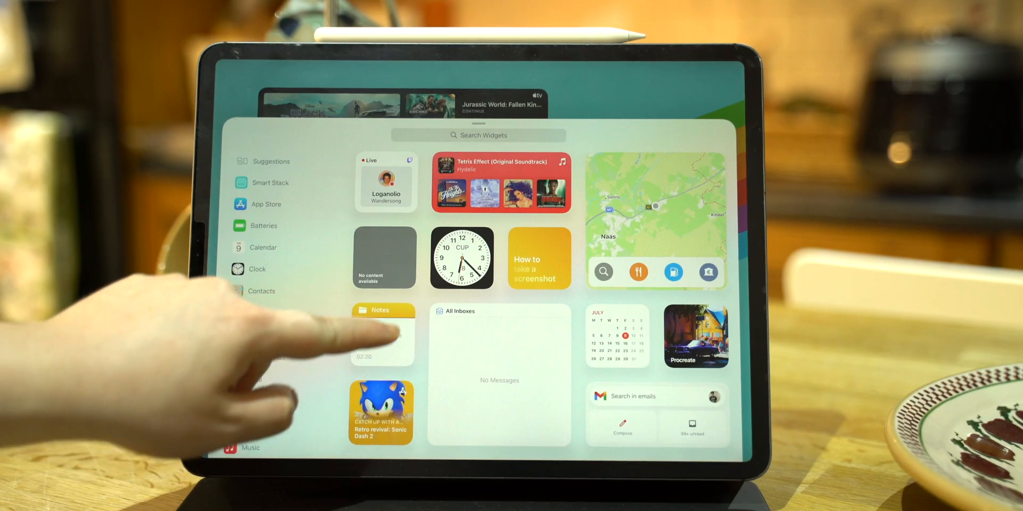
Step: Switch the Files view from the SONY 64 drive to On My iPad, showing the Procreate folder
left_click(381, 333)
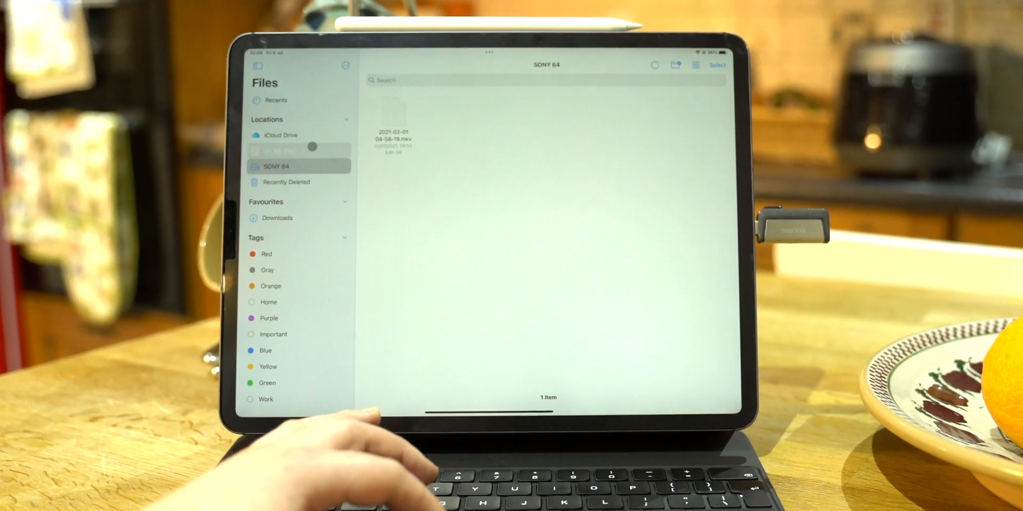
left_click(277, 150)
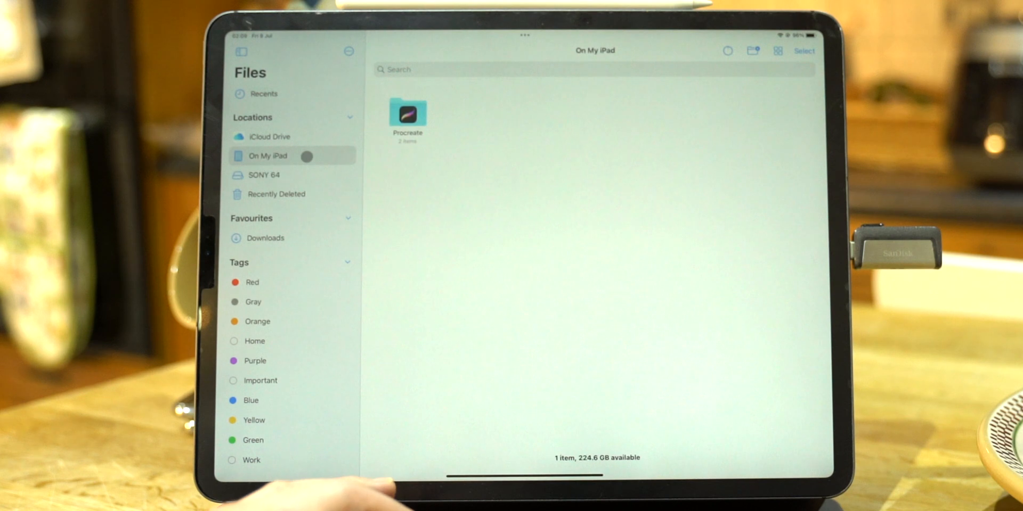